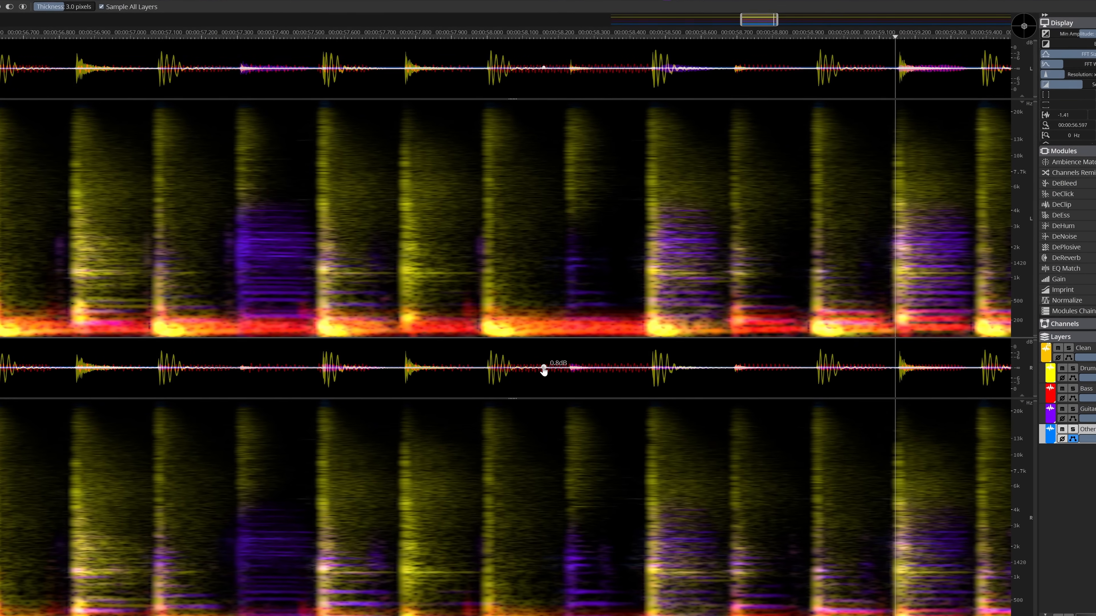
Adjust the spectrogram view over the unmixed Clean, Drums, Bass, Guitar and Other layers.
{"action": "left_click_drag", "start_coordinate": [544, 369], "coordinate": [485, 360]}
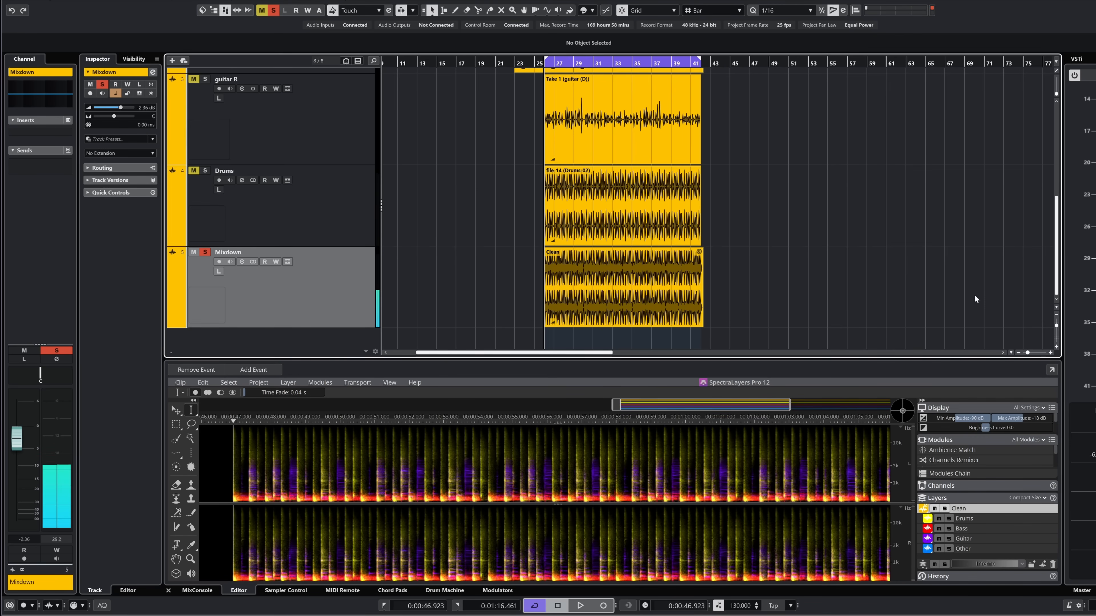
Play the song and solo the Bass layer to hear only its red low-frequency spectrum.
{"action": "left_click", "coordinate": [579, 605]}
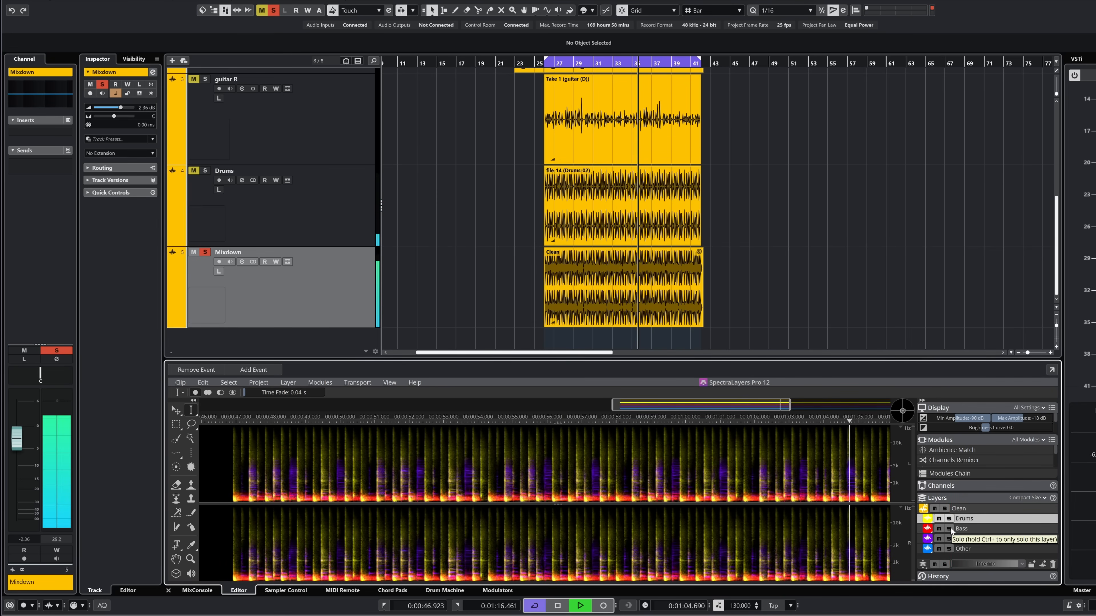
{"action": "left_click", "coordinate": [962, 529]}
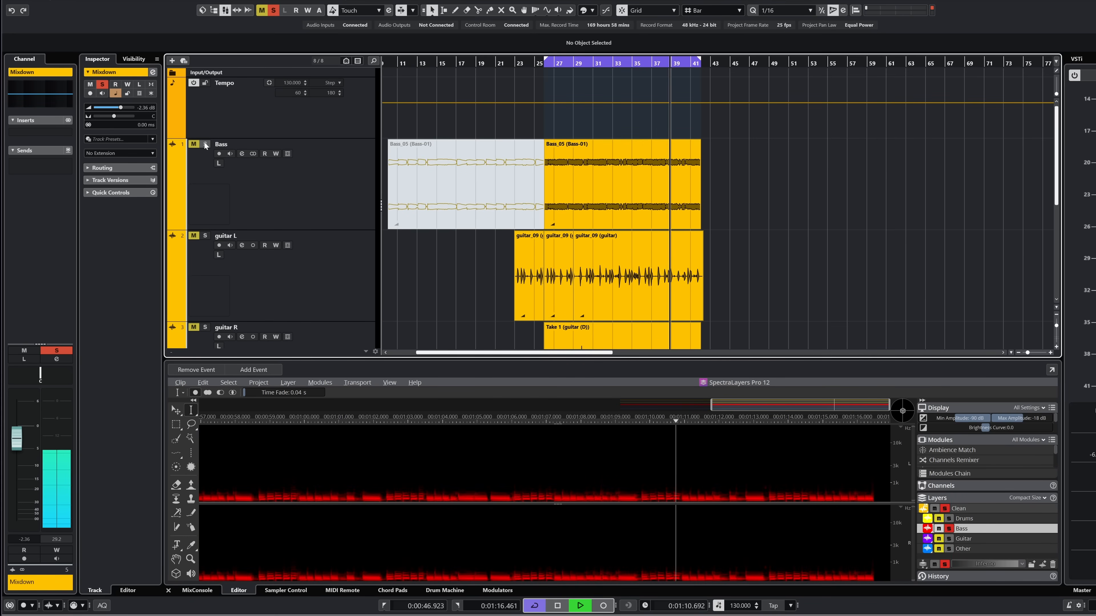
Solo the original Bass track for comparison, then solo the Mixdown track instead.
{"action": "left_click", "coordinate": [205, 144]}
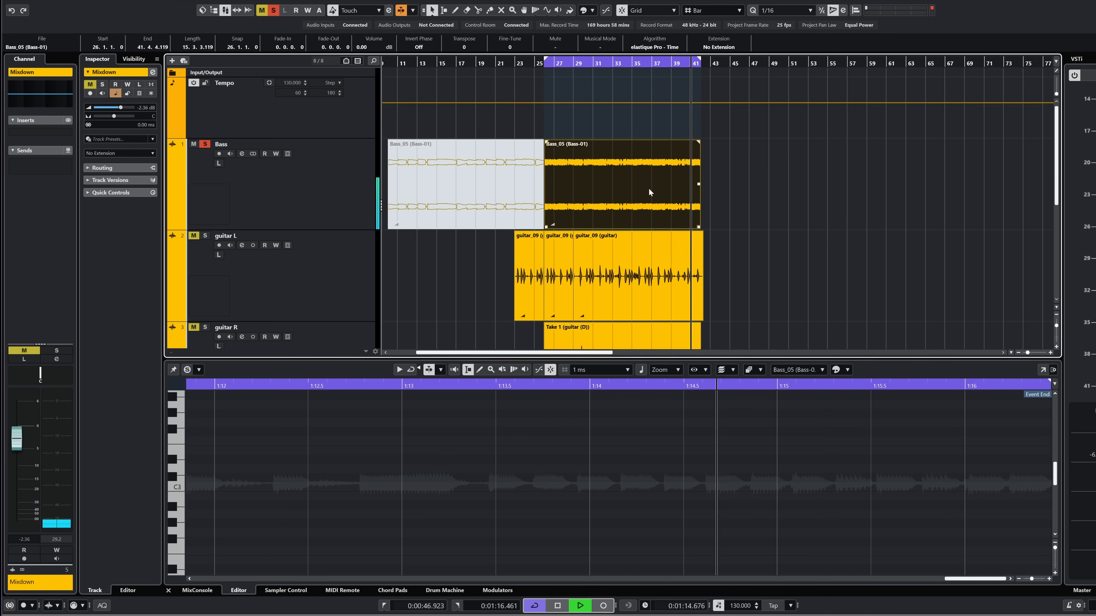
{"action": "scroll", "scroll_direction": "down", "scroll_amount": 3}
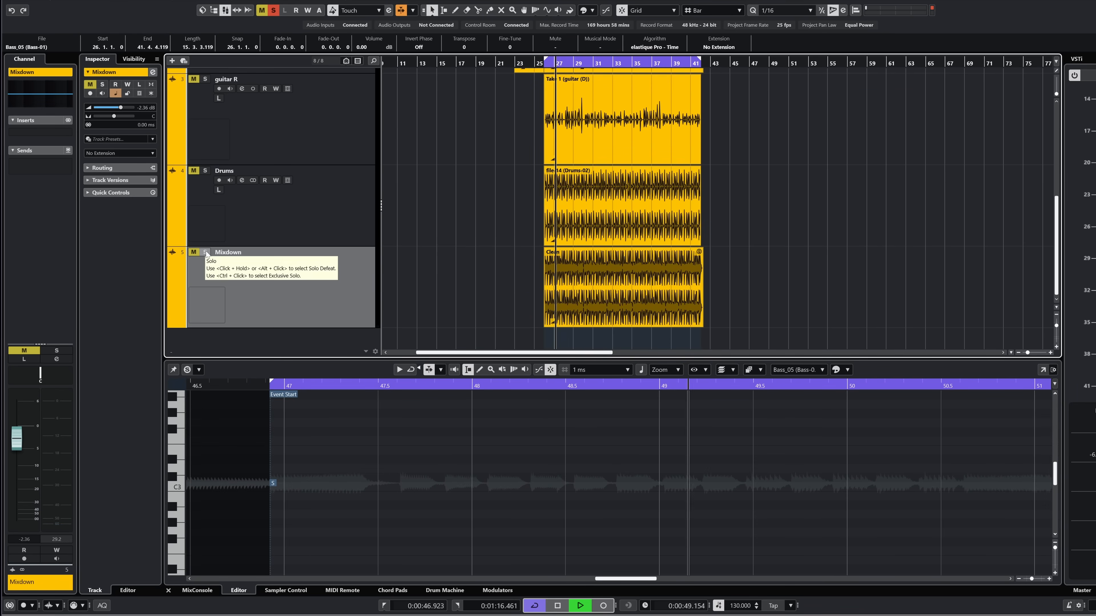
{"action": "left_click", "coordinate": [205, 252]}
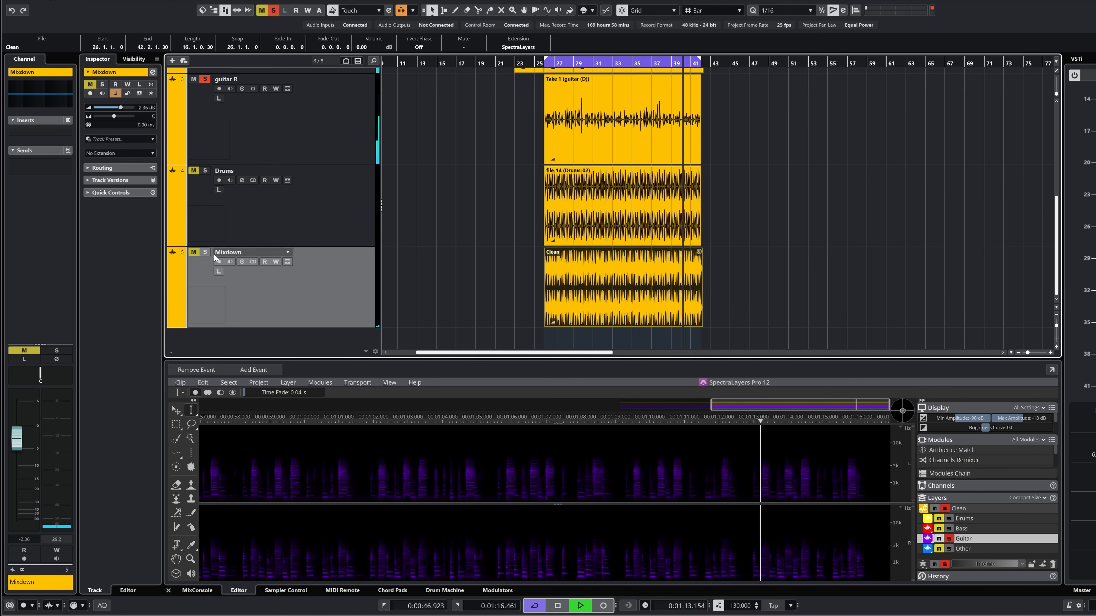
Unsolo the Mixdown track before moving to the standalone BeltGroove drum loop.
{"action": "left_click", "coordinate": [205, 251]}
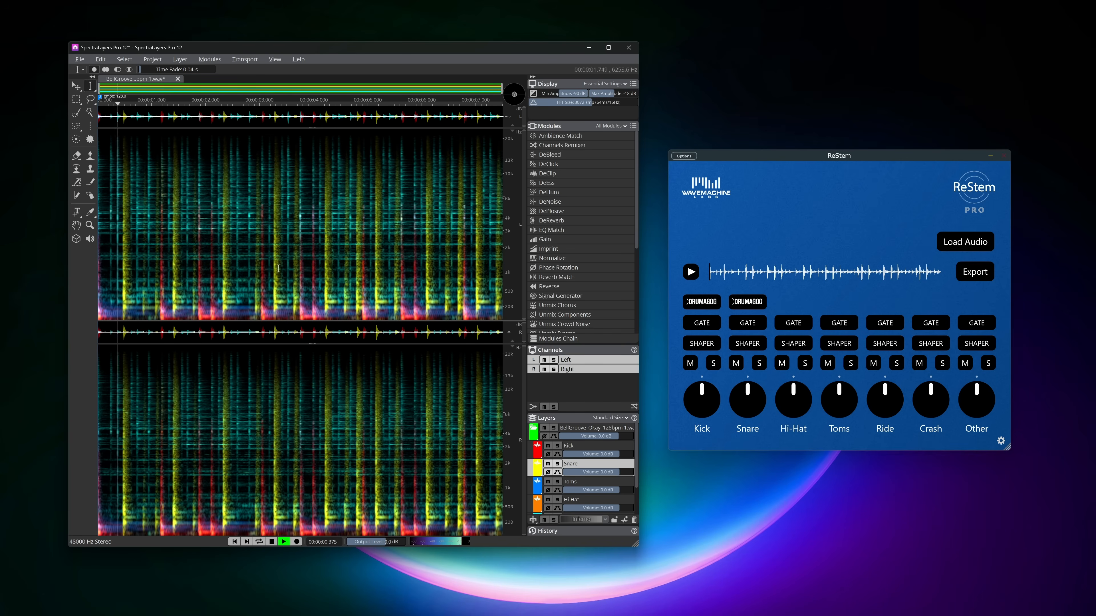
Audition the Kick, Snare and Ride layers one at a time, returning to the full drum loop between each.
{"action": "left_click", "coordinate": [550, 445]}
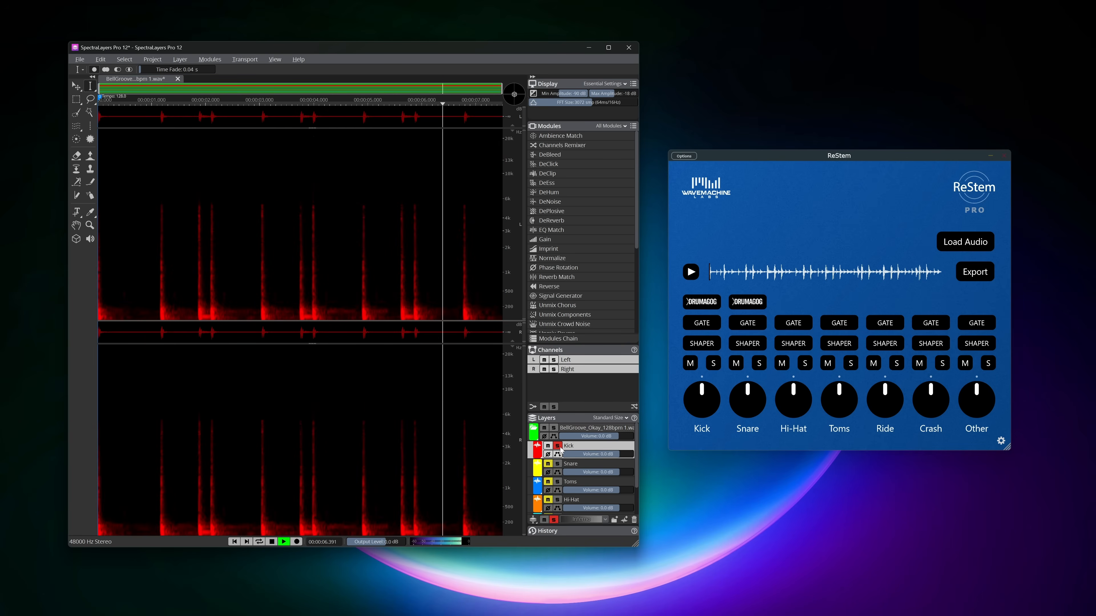
{"action": "left_click", "coordinate": [713, 363]}
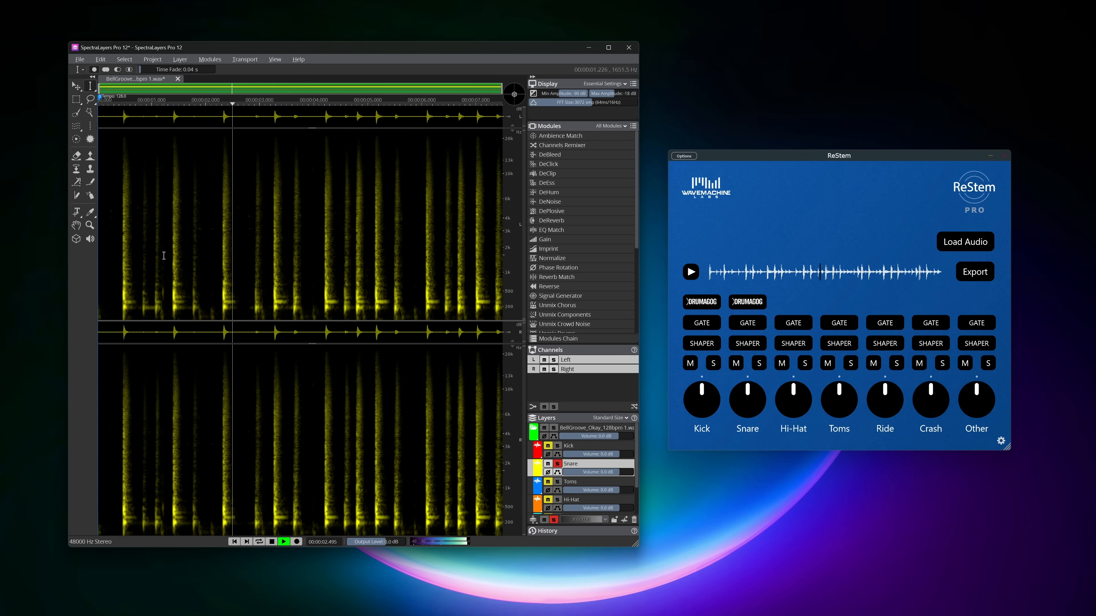
{"action": "left_click", "coordinate": [271, 541]}
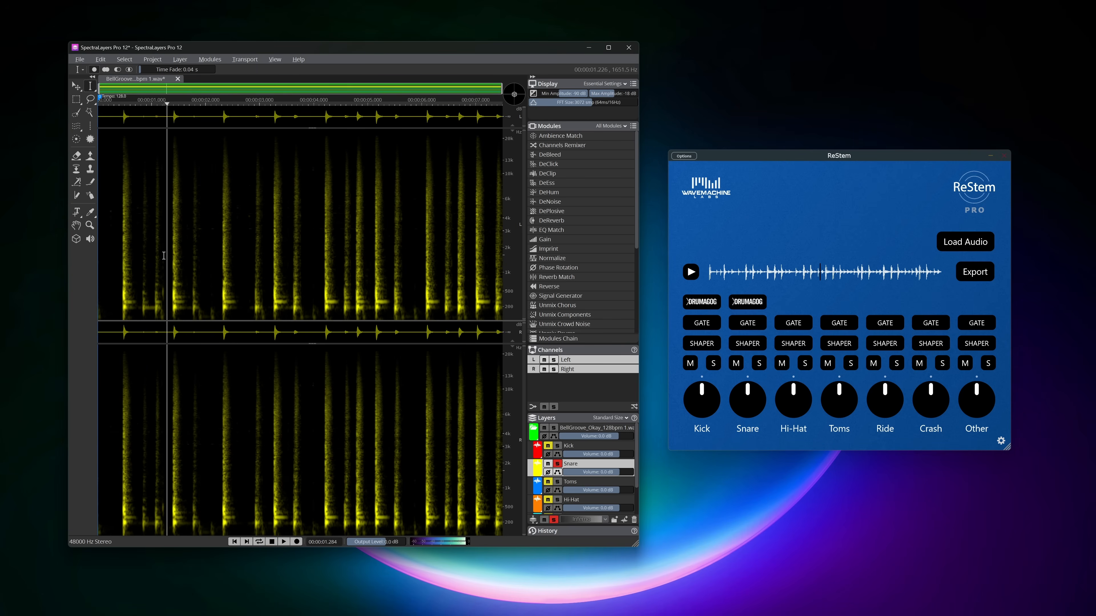
{"action": "left_click", "coordinate": [759, 363]}
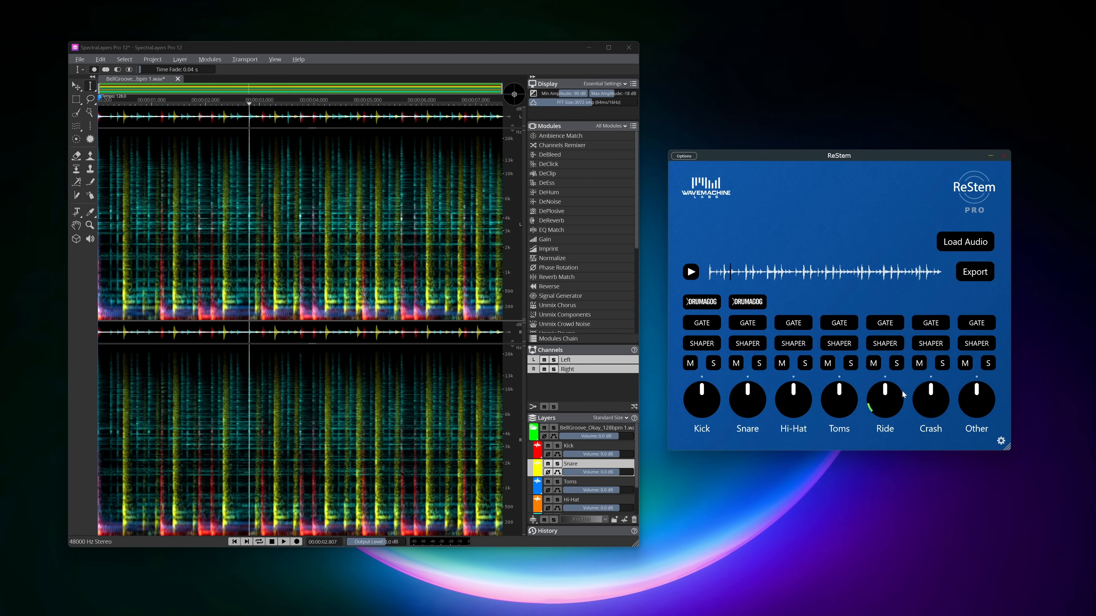
{"action": "left_click", "coordinate": [896, 363]}
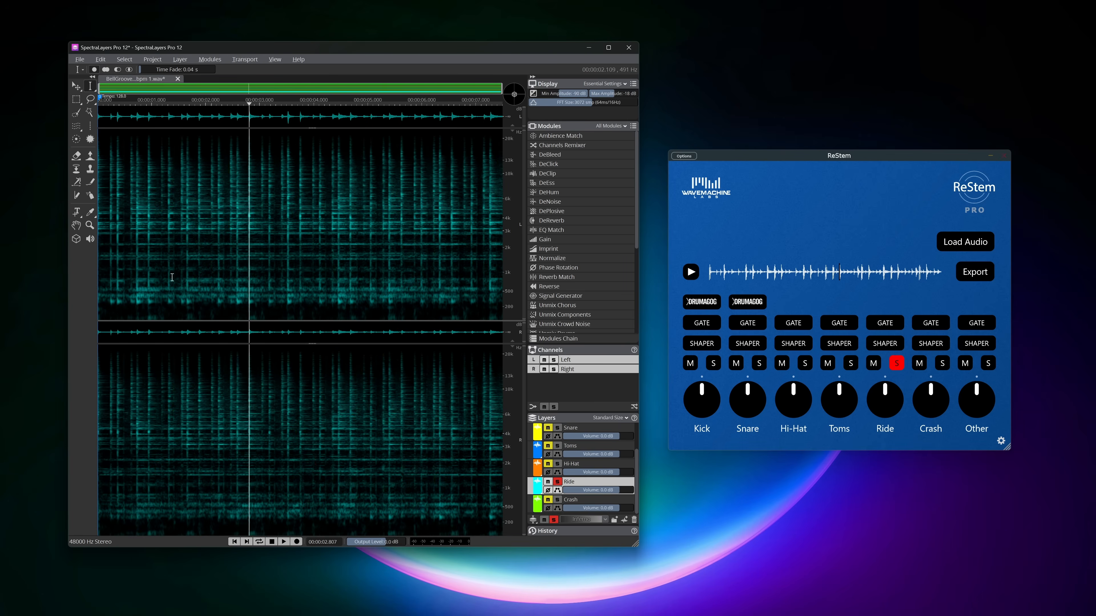
{"action": "left_click", "coordinate": [284, 541]}
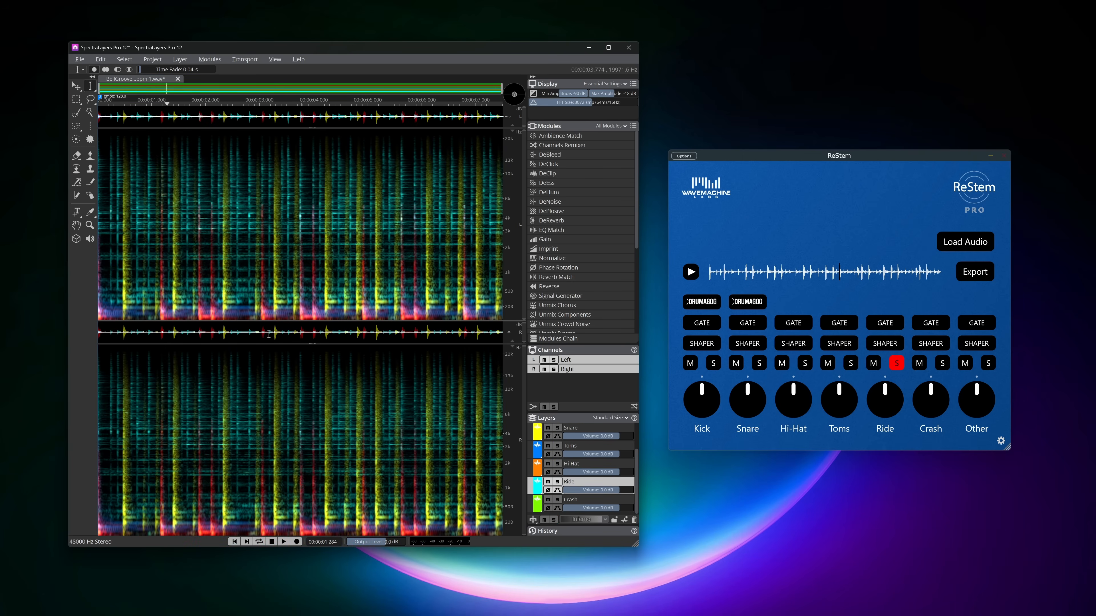
{"action": "left_click", "coordinate": [571, 446]}
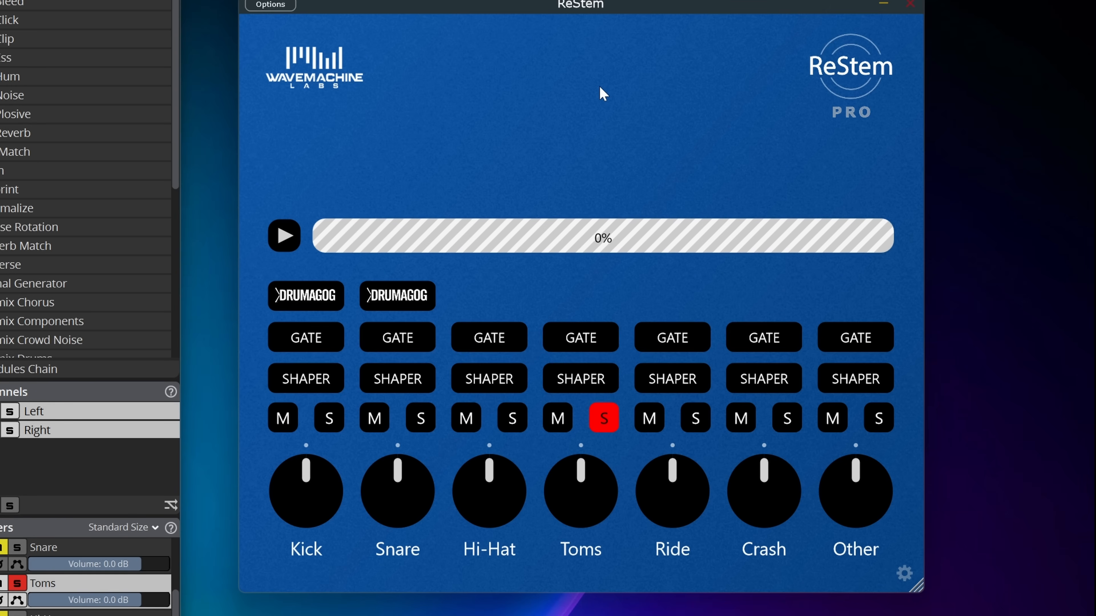
{"action": "mouse_move", "coordinate": [650, 467]}
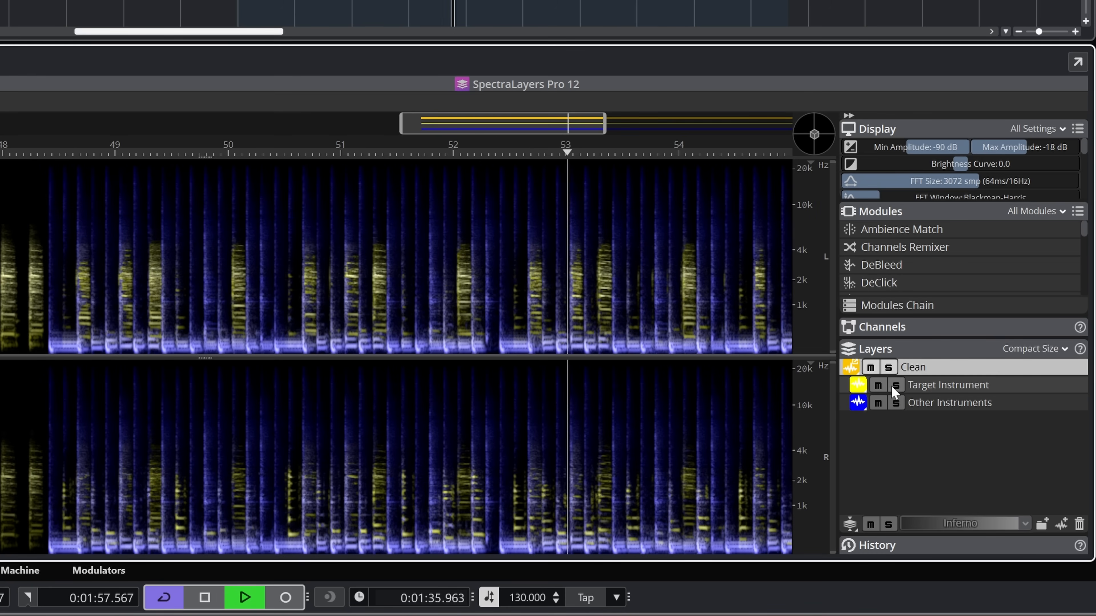
Audition the Other Instruments layer alone, then the Target Instrument layer alone.
{"action": "left_click", "coordinate": [888, 402]}
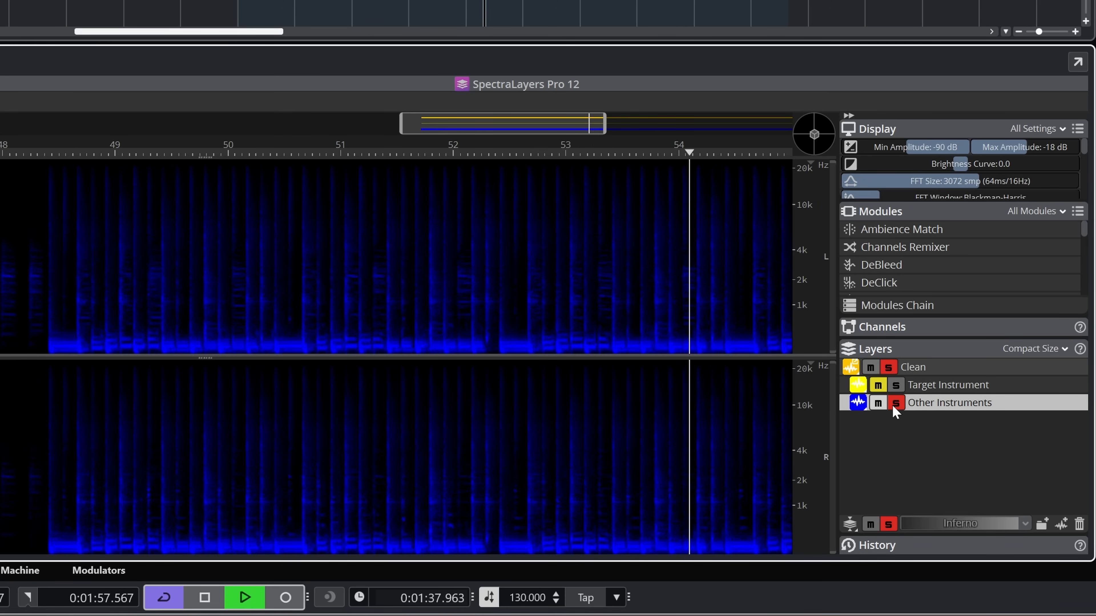
{"action": "left_click", "coordinate": [894, 402]}
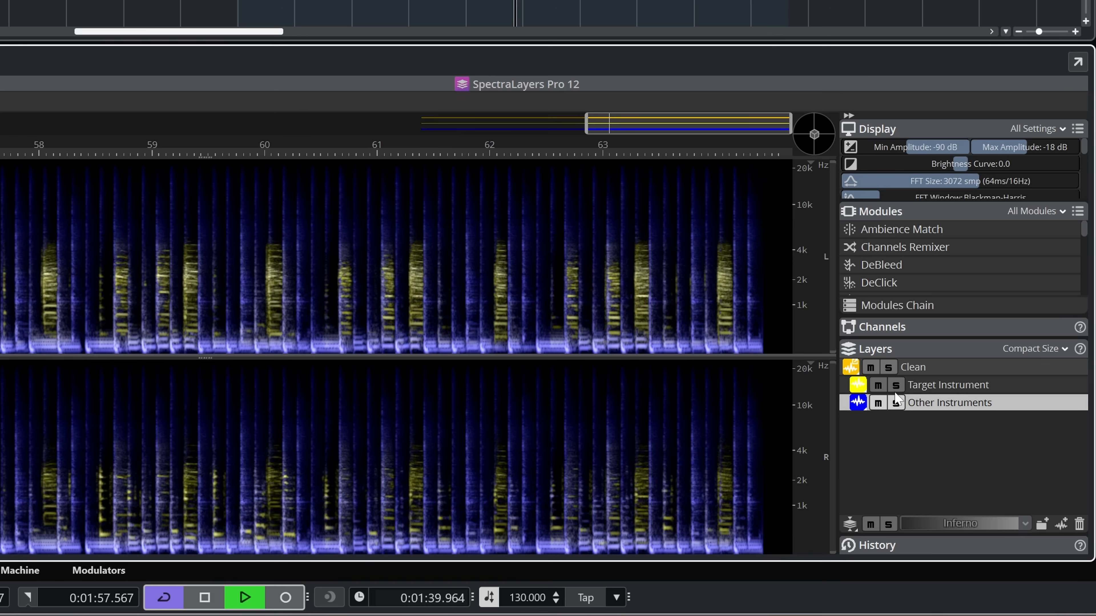
{"action": "left_click", "coordinate": [894, 385]}
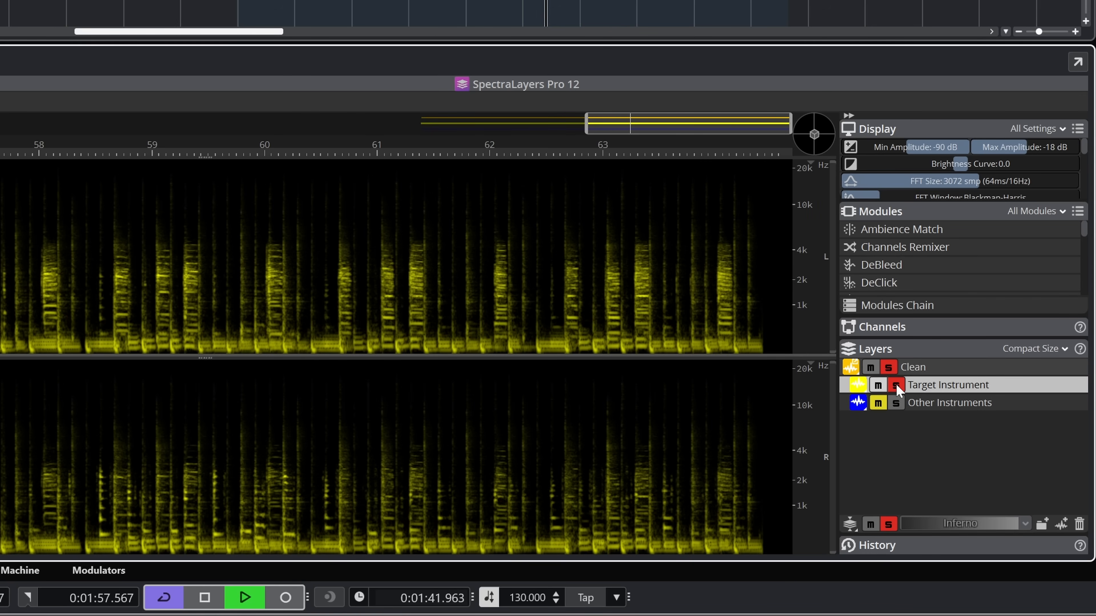
{"action": "left_click", "coordinate": [896, 385]}
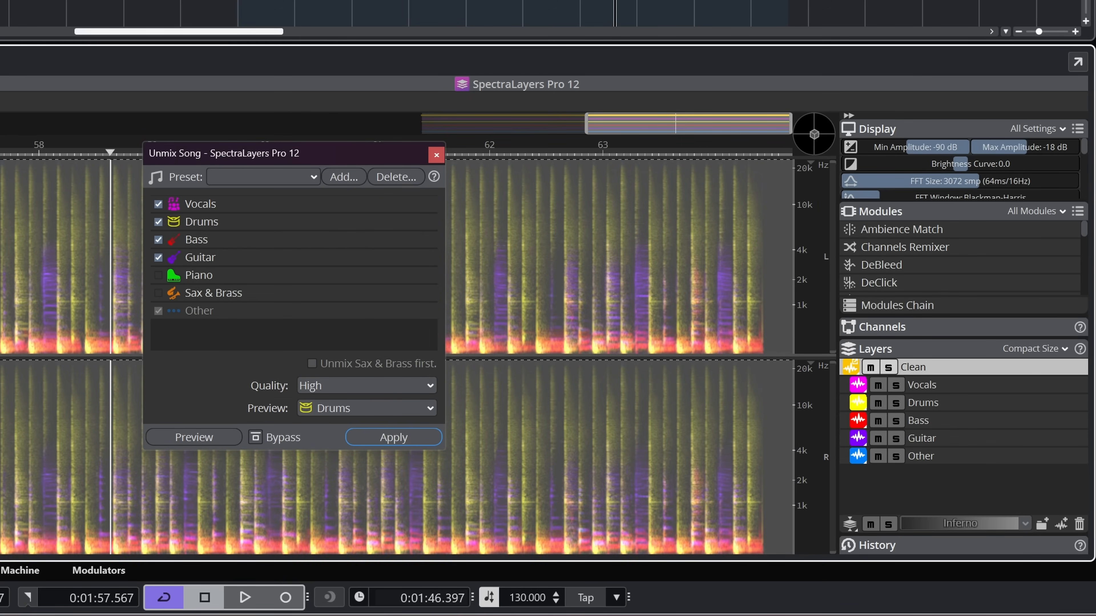
{"action": "mouse_move", "coordinate": [454, 157]}
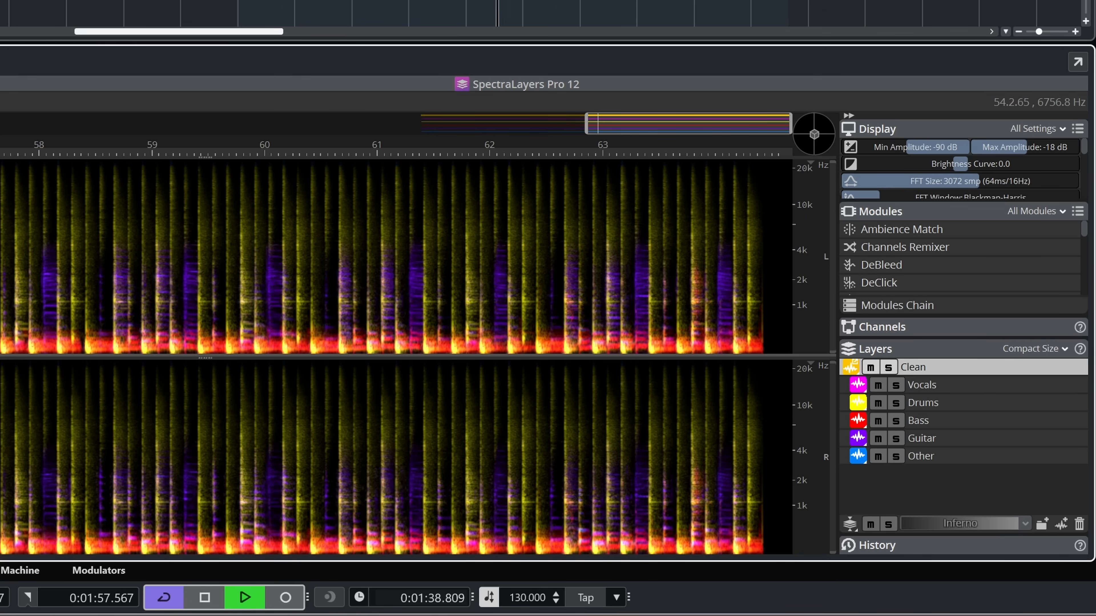
Apply Unmix Song with Vocals, Drums, Bass and Guitar at High quality.
{"action": "left_click", "coordinate": [896, 438]}
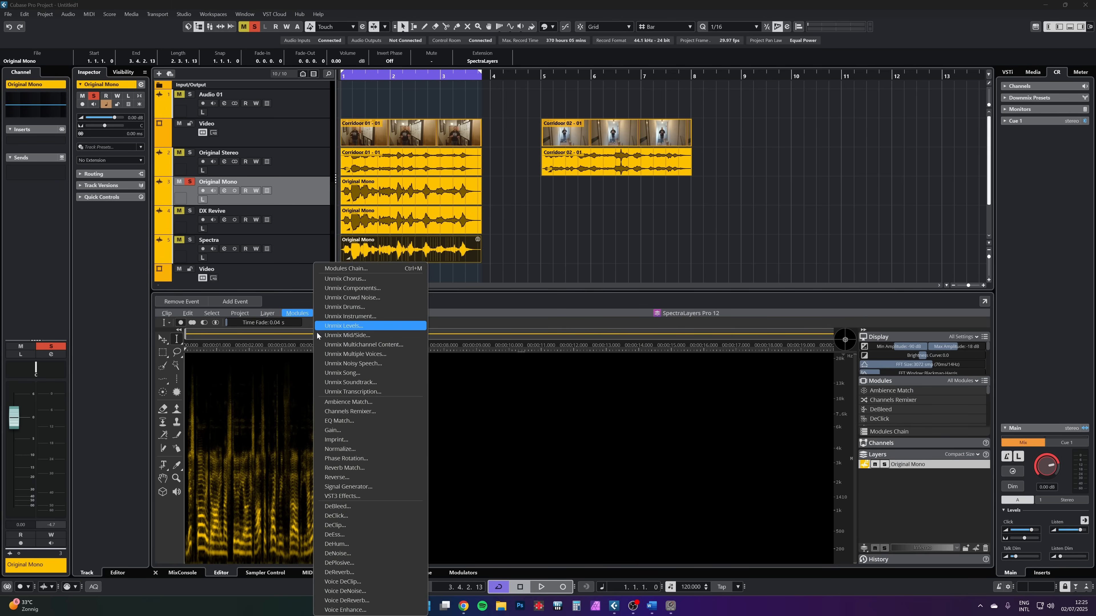
Run Unmix Levels on the Original Mono dialogue clip.
{"action": "left_click", "coordinate": [345, 610]}
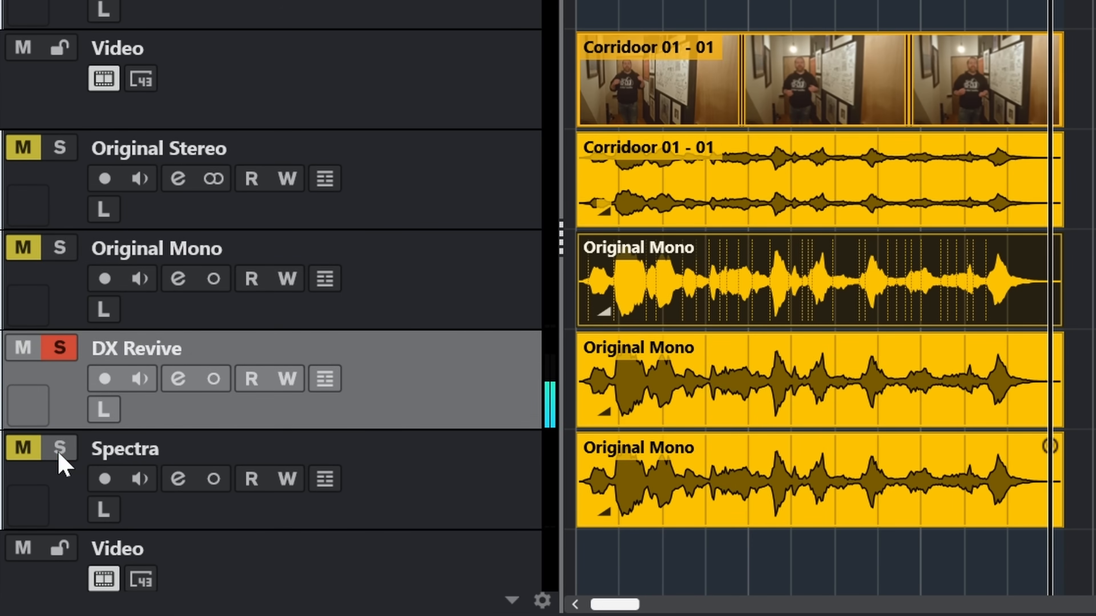
Solo the Spectra track and set the Voice Enhance enhancement ratio to 20%.
{"action": "left_click", "coordinate": [61, 448]}
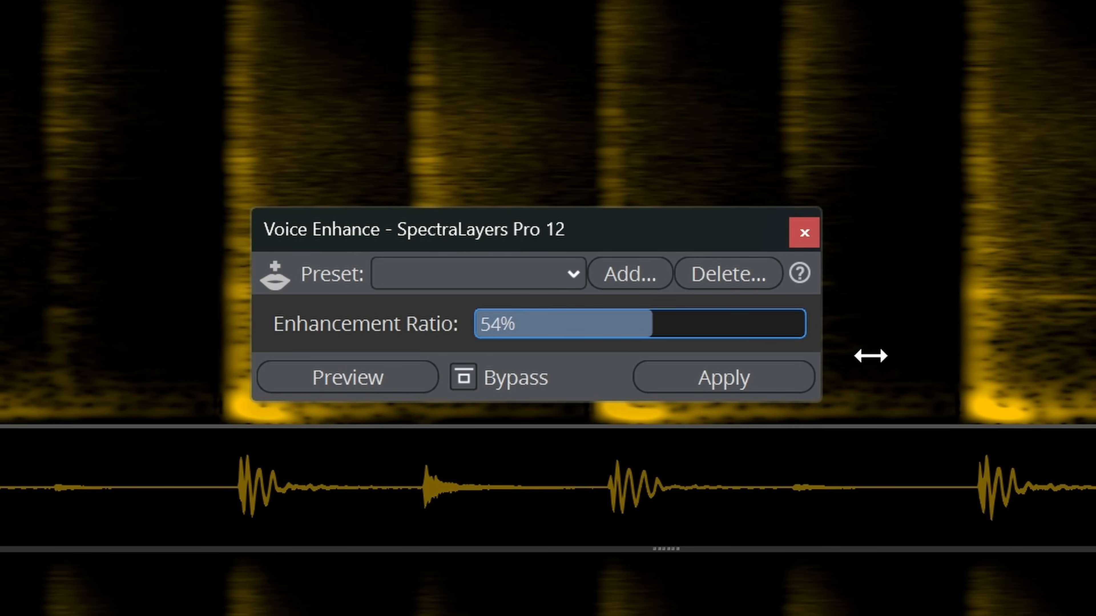
{"action": "left_click_drag", "start_coordinate": [563, 324], "coordinate": [506, 324]}
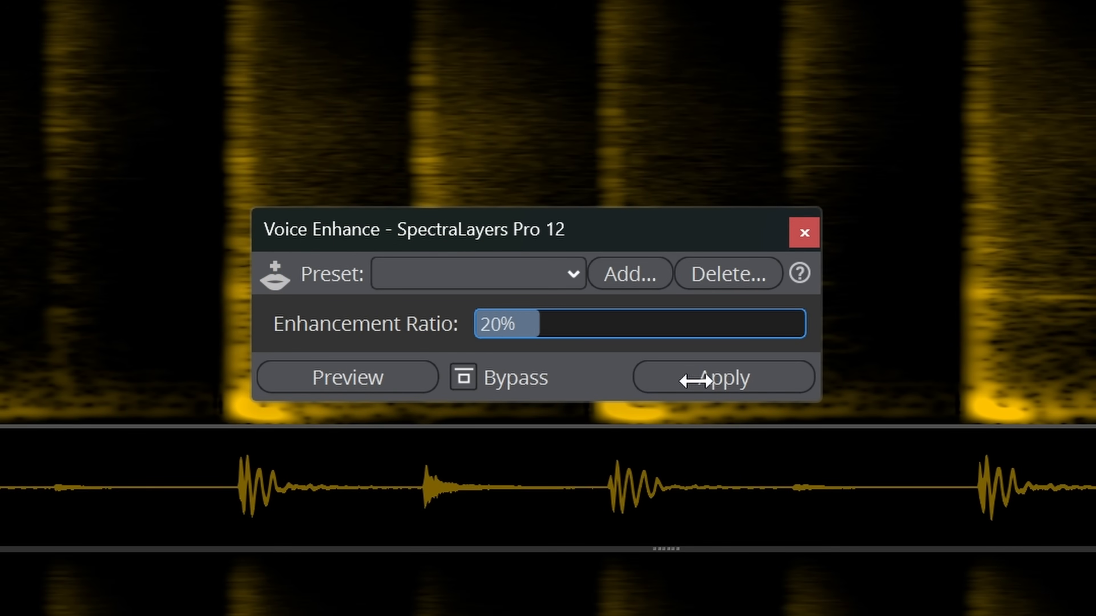
{"action": "left_click_drag", "start_coordinate": [507, 324], "coordinate": [706, 324]}
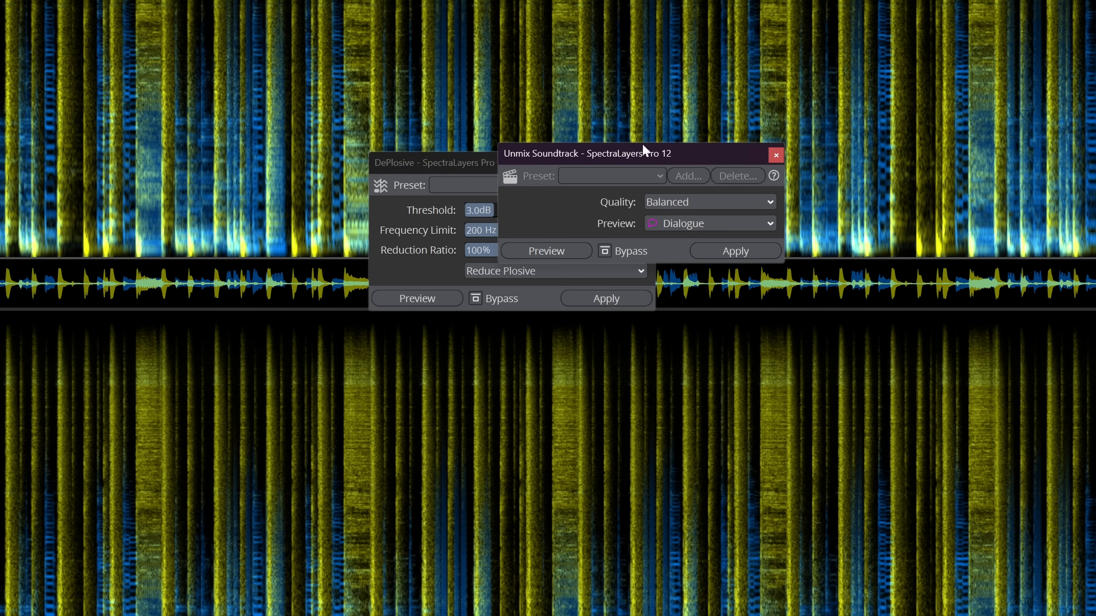
Confirm the Unmix Soundtrack settings at Balanced quality previewing Dialogue.
{"action": "left_click", "coordinate": [581, 436]}
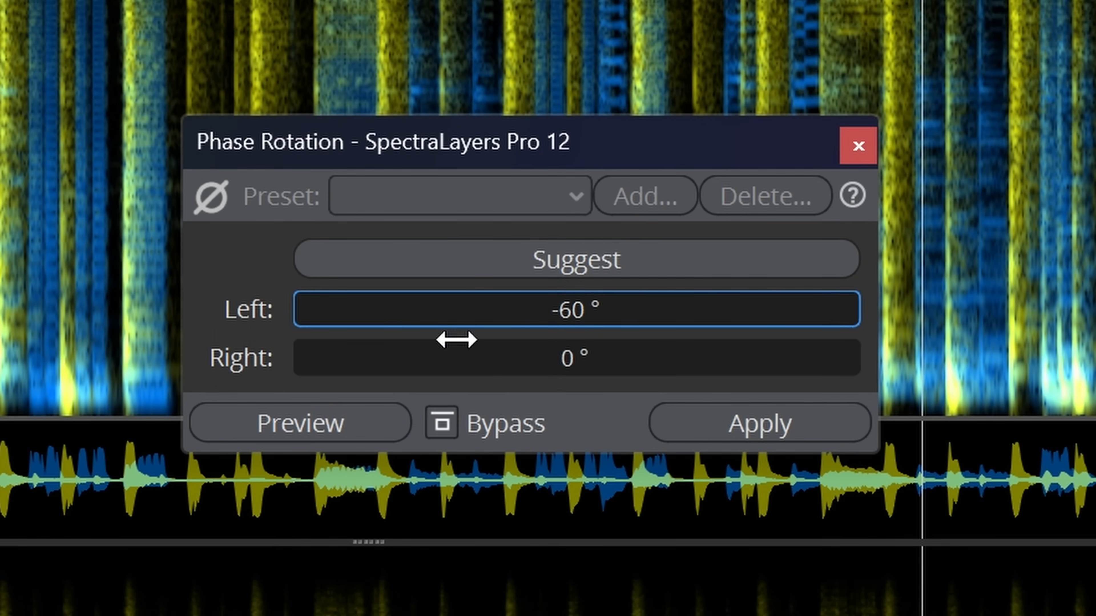
Apply a phase rotation of -60° left and 50° right to the selected section after the no-selection warning.
{"action": "left_click", "coordinate": [576, 259]}
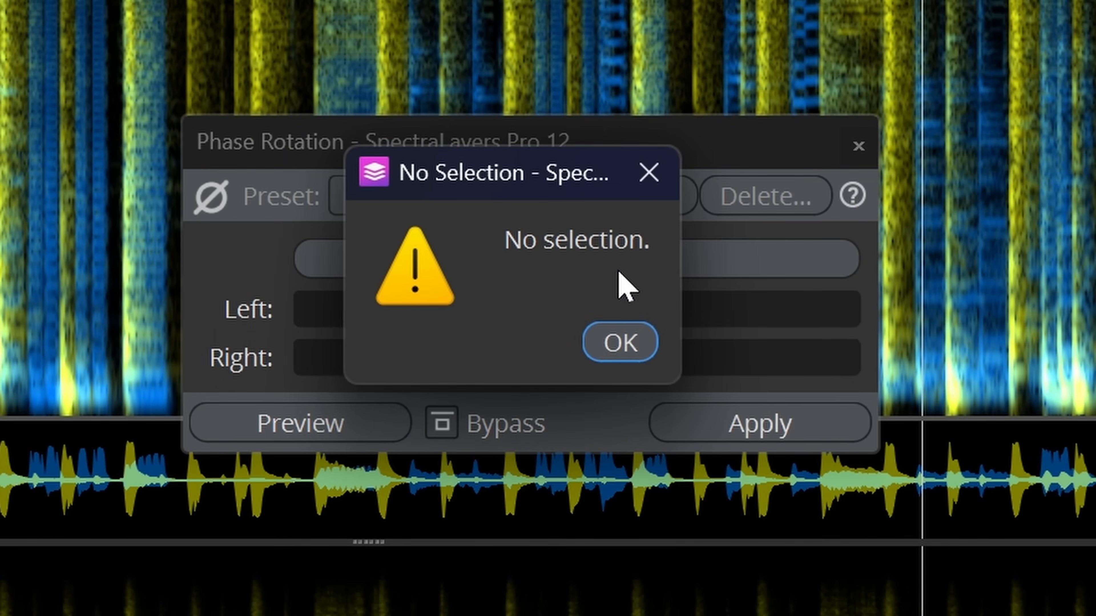
{"action": "left_click", "coordinate": [618, 342]}
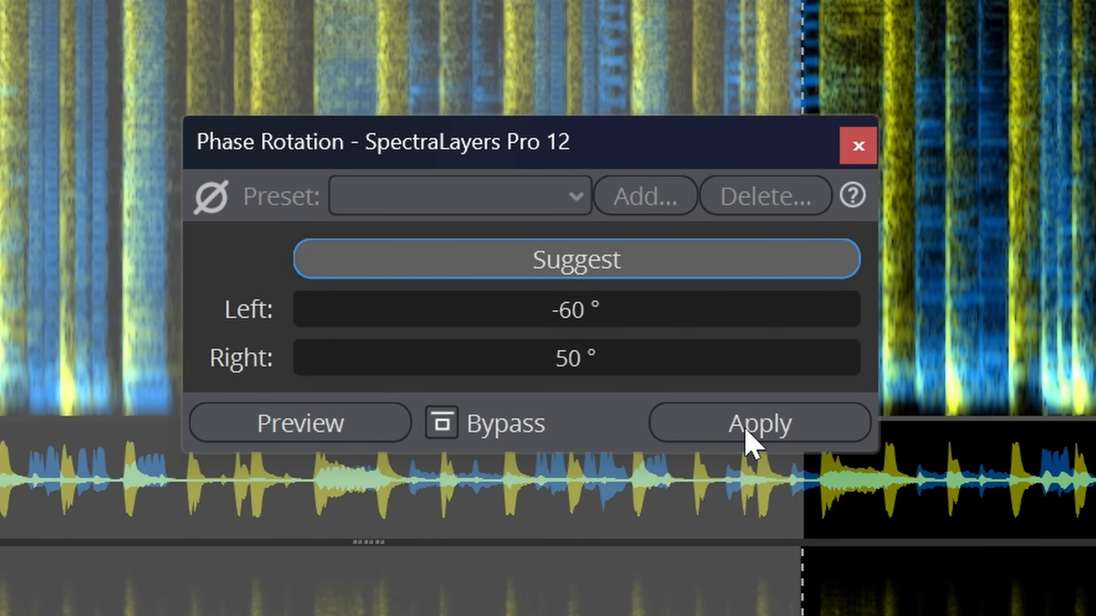
{"action": "left_click", "coordinate": [759, 422]}
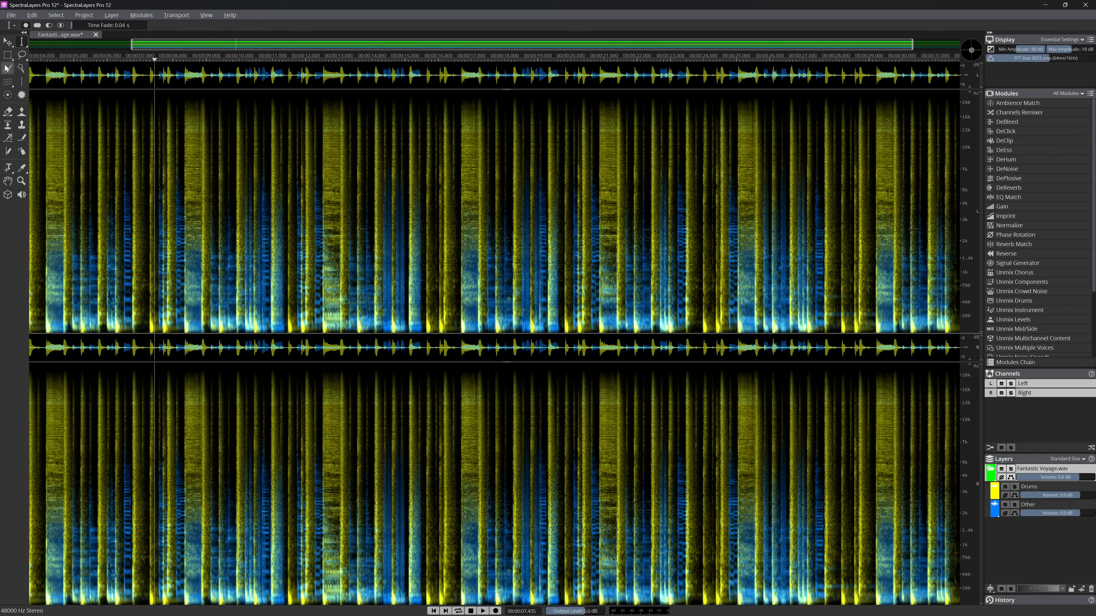
Select a region of the Other layer around 16–18 s with 0.50 s time fade and 0.38 oct frequency fade.
{"action": "left_click_drag", "start_coordinate": [122, 146], "coordinate": [742, 311]}
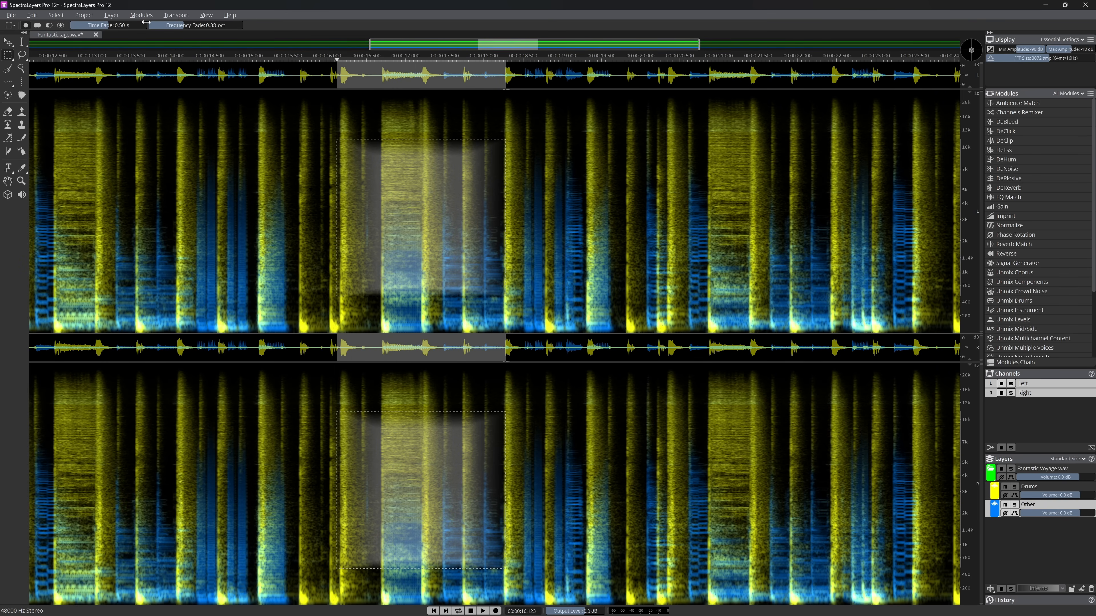
{"action": "left_click", "coordinate": [141, 14]}
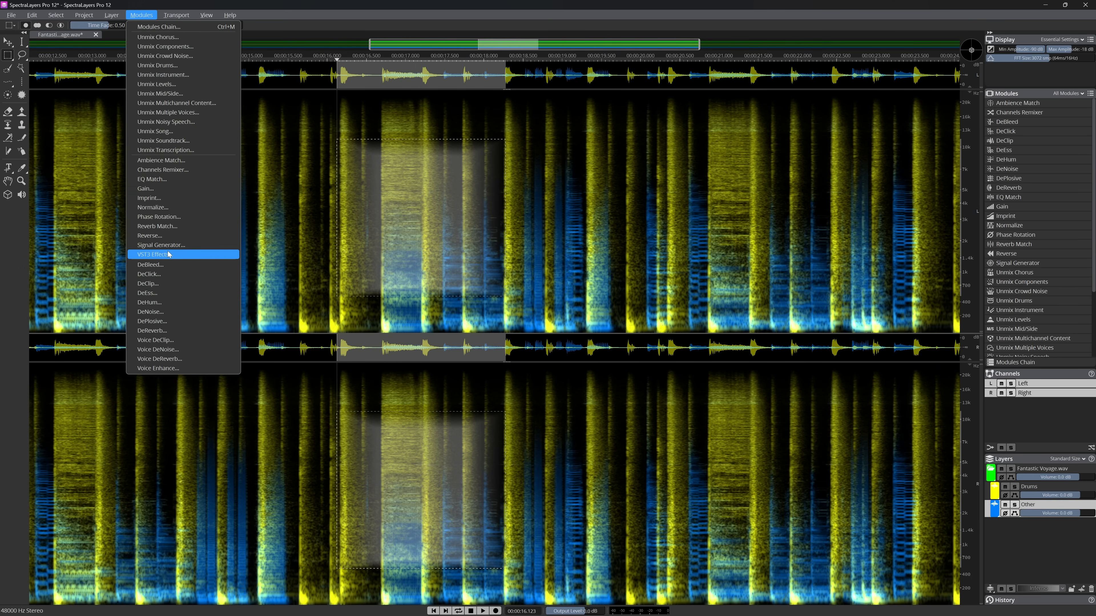